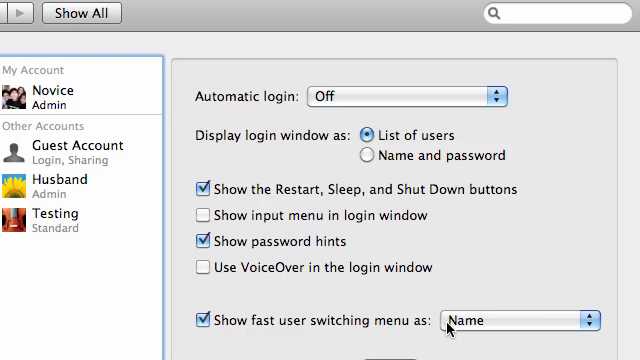
mouse_move(450, 324)
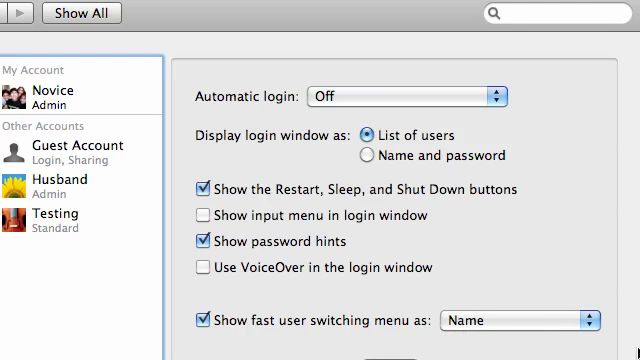
- Enable the fast user switching menu, shown as the account Name
left_click(516, 320)
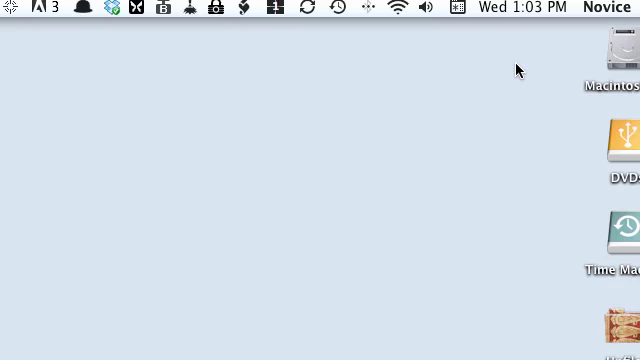
mouse_move(588, 16)
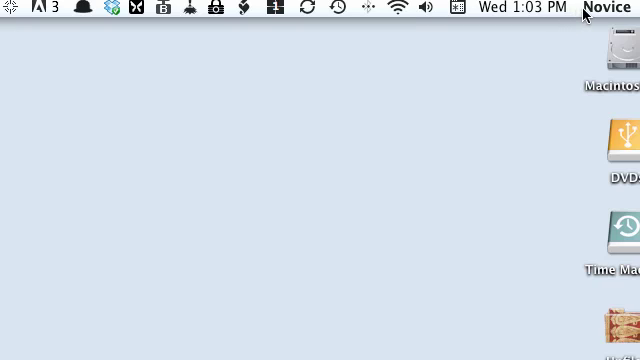
- Show the account-name menu listing Guest Account, Novice, Husband and Testing
left_click(604, 8)
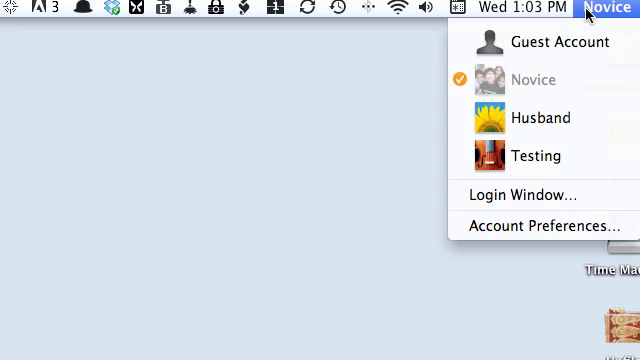